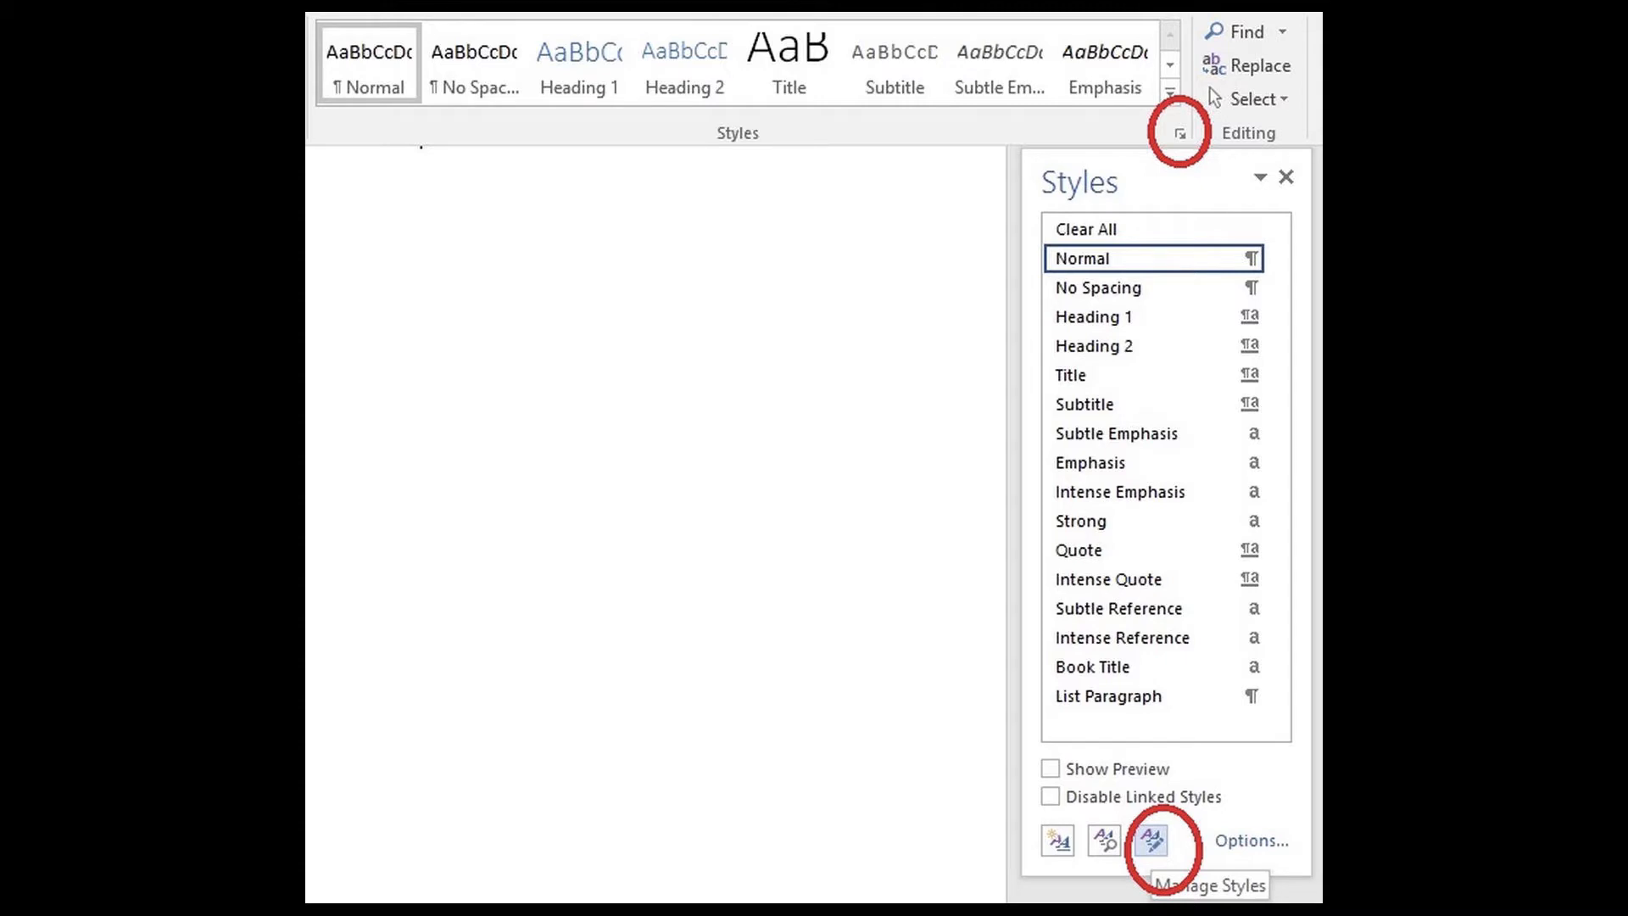
Step: Reach the style Organizer listing the document's styles beside the Normal template's
left_click(1146, 841)
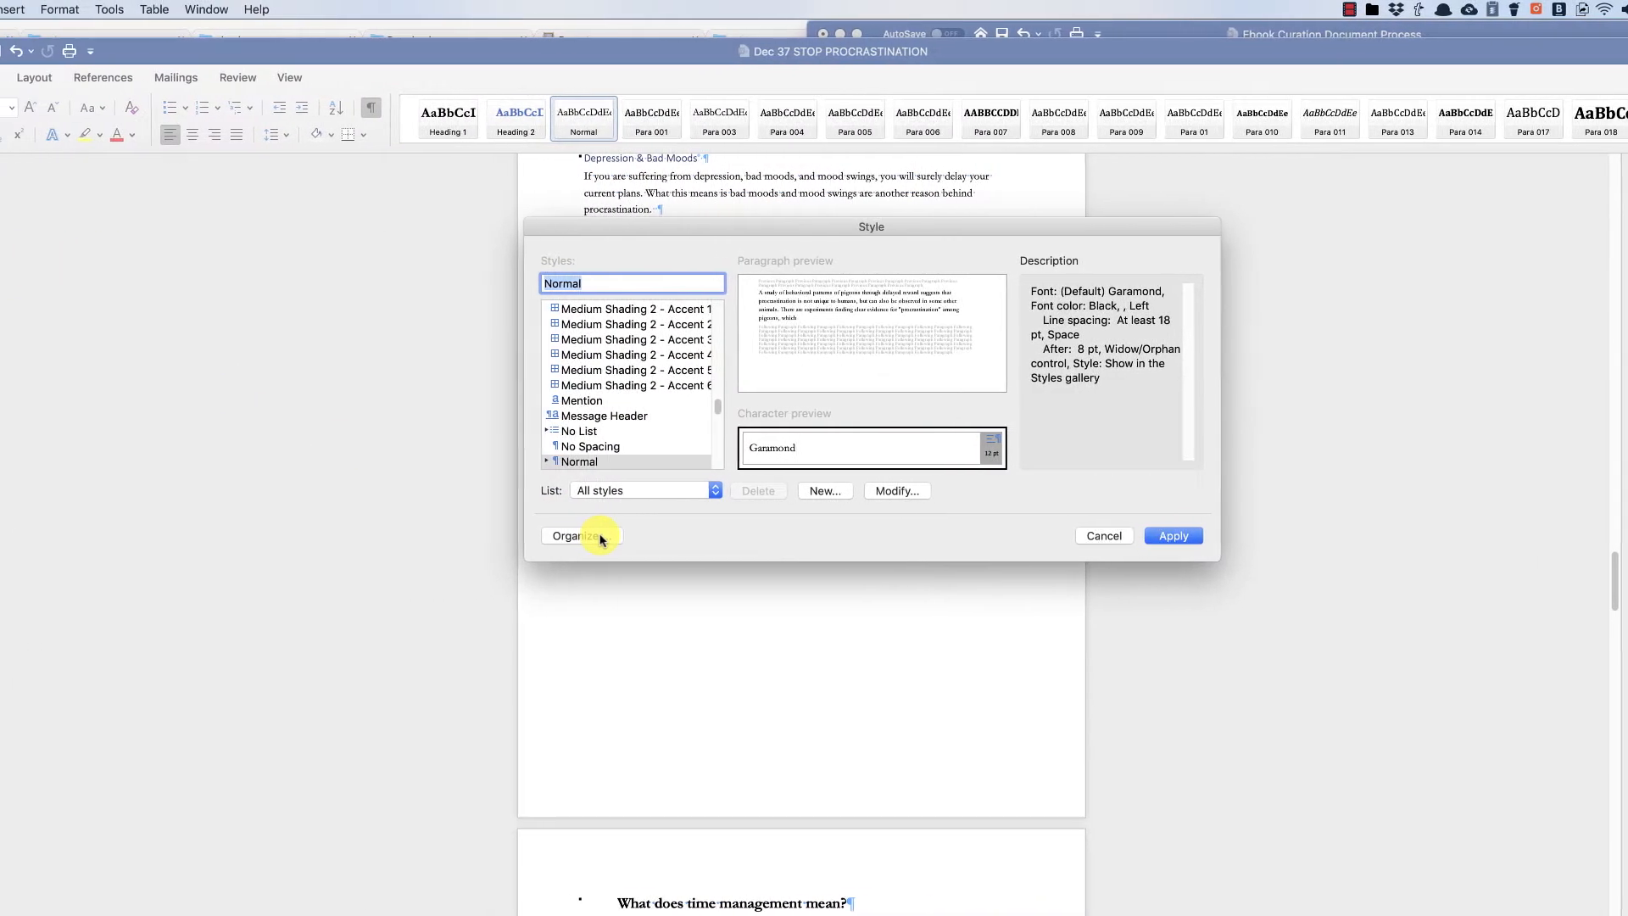
left_click(575, 534)
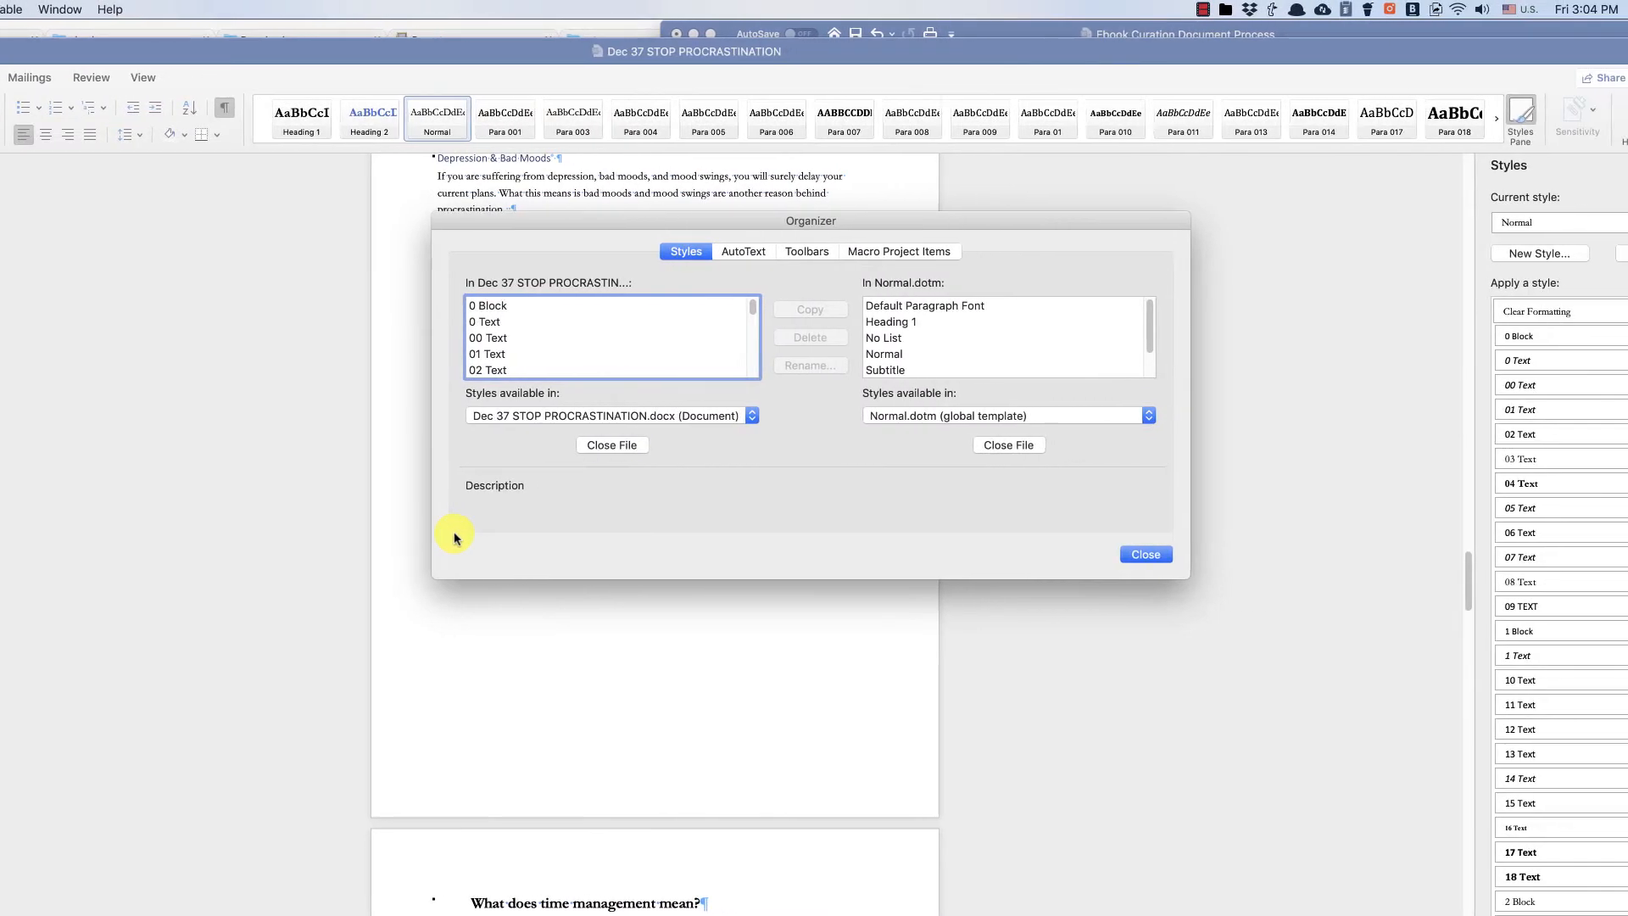
Step: Select every custom style in the document's list and delete them all
left_click(487, 305)
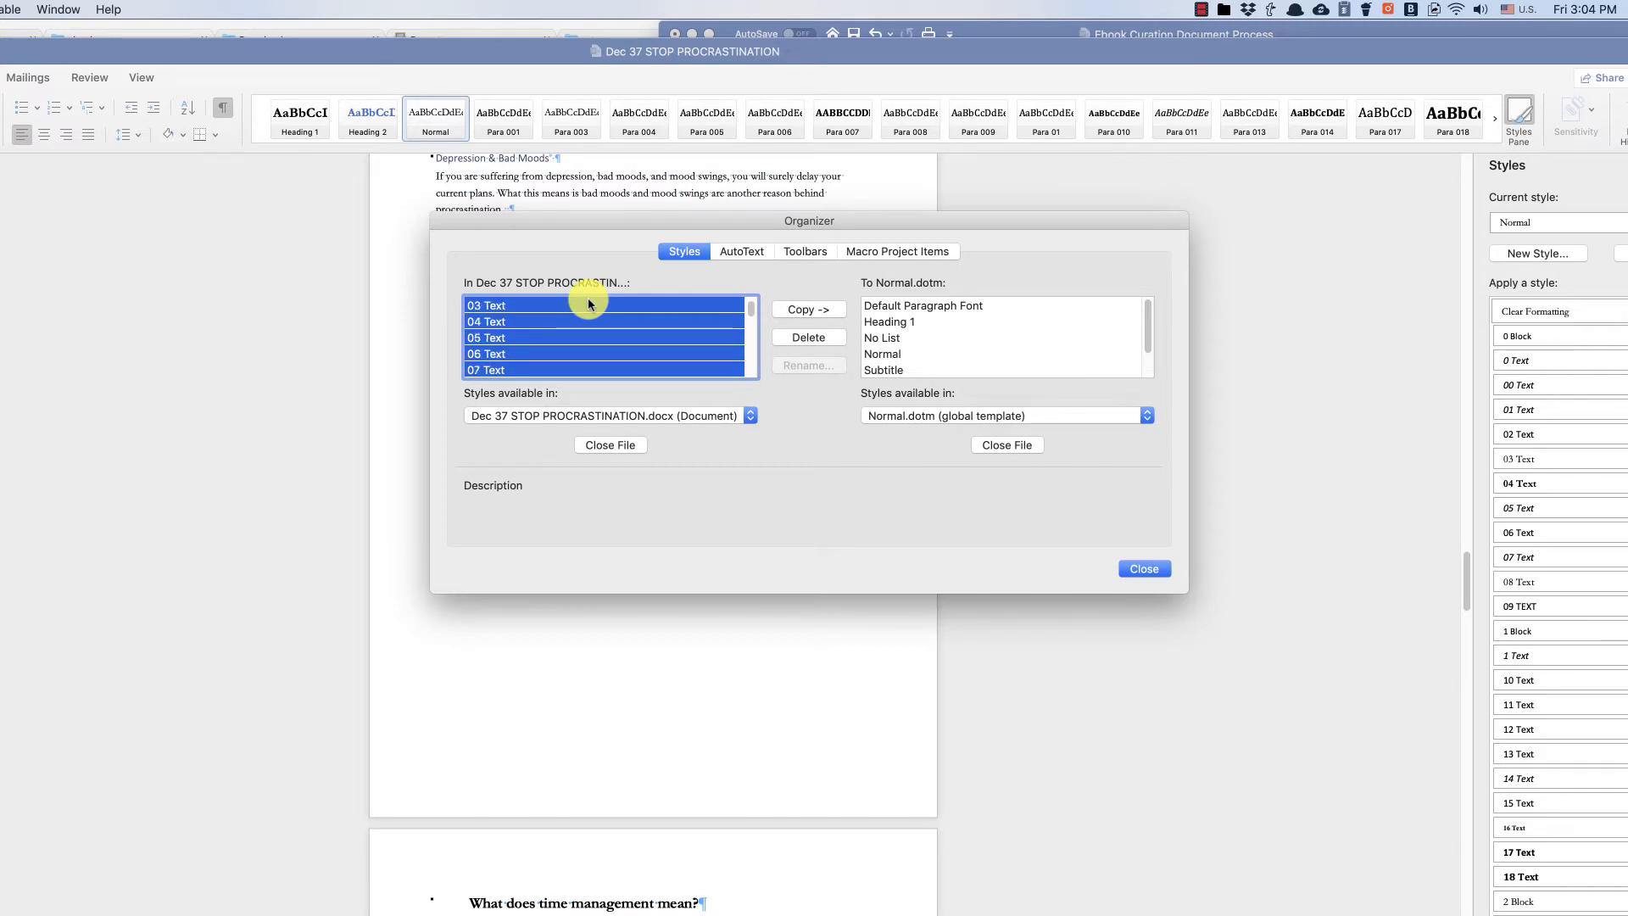
scroll("down", 3)
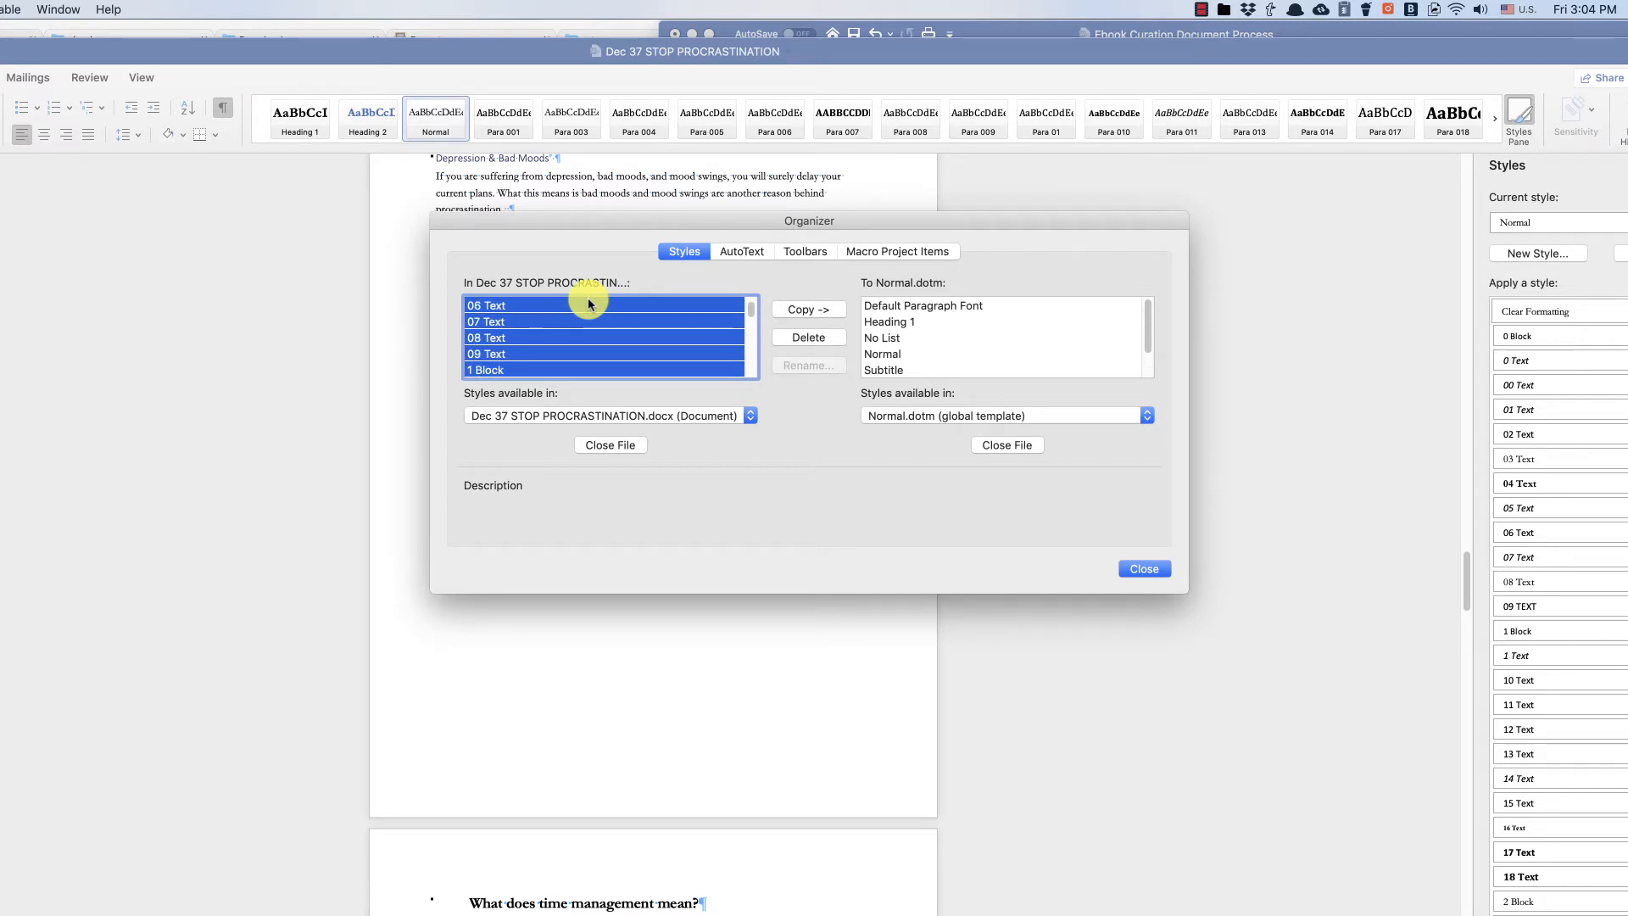
scroll("down", 3)
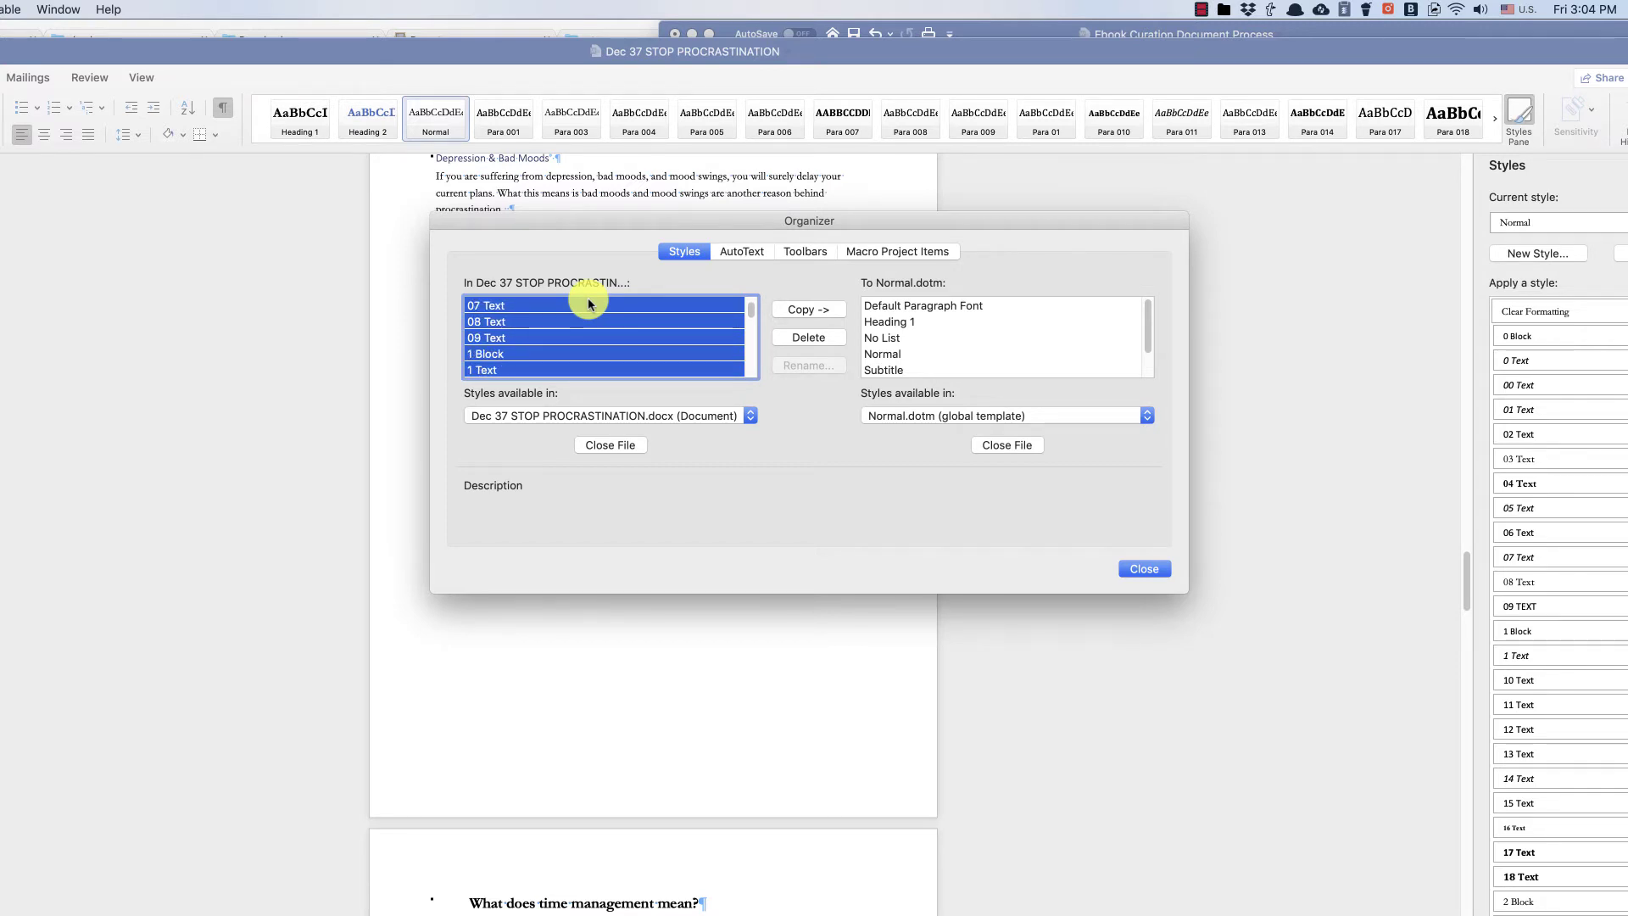
mouse_move(660, 345)
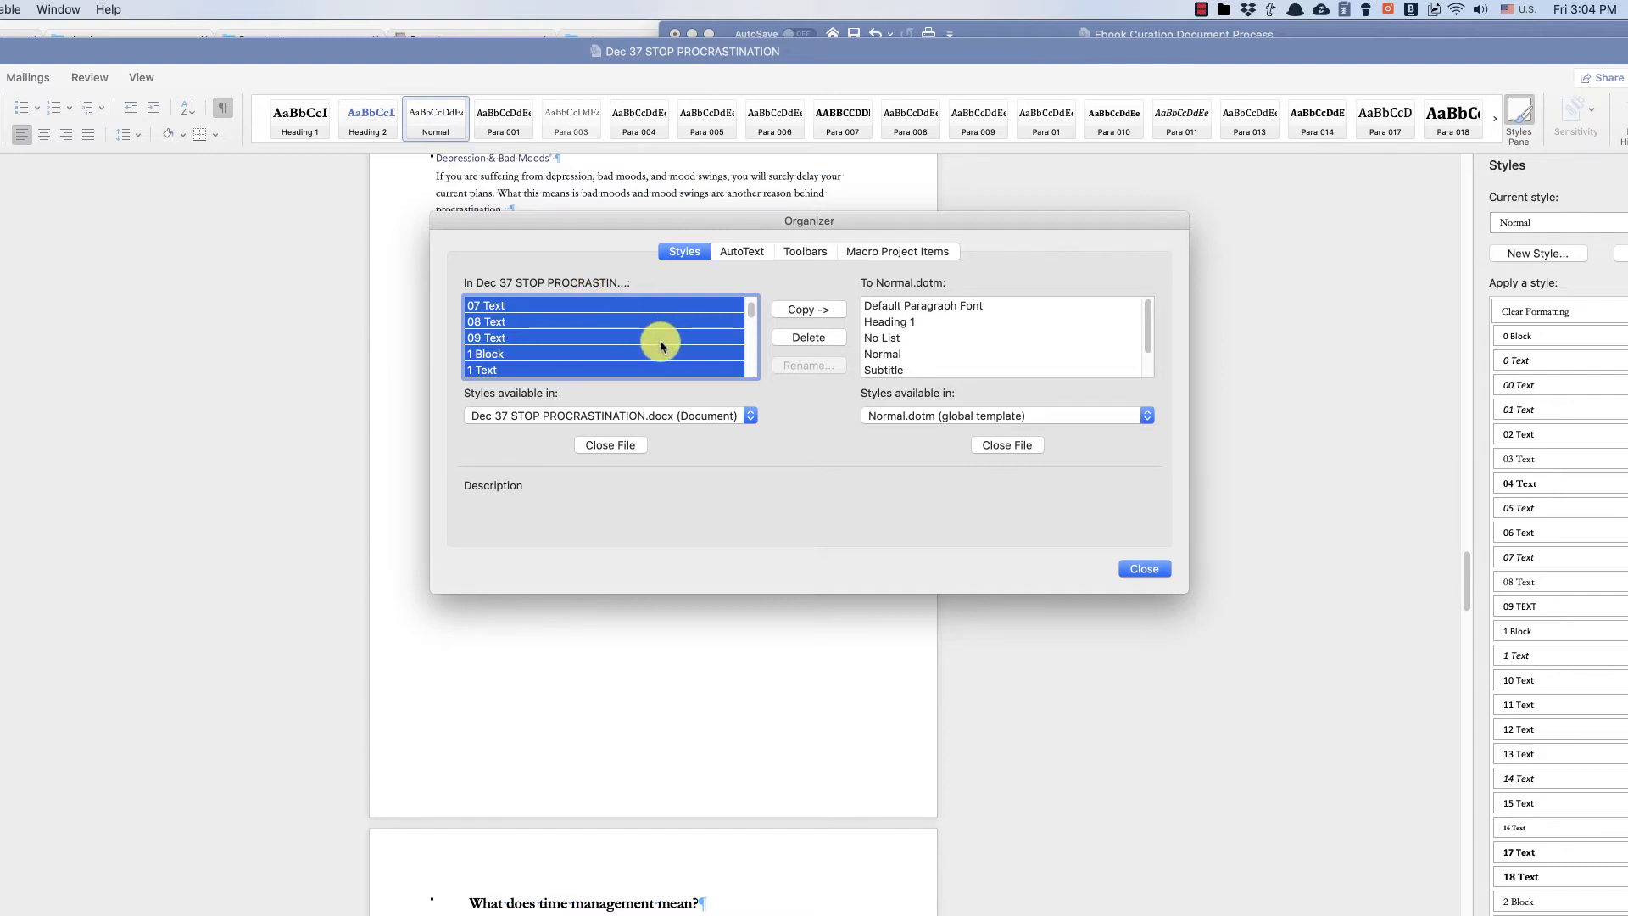
scroll("down", 3)
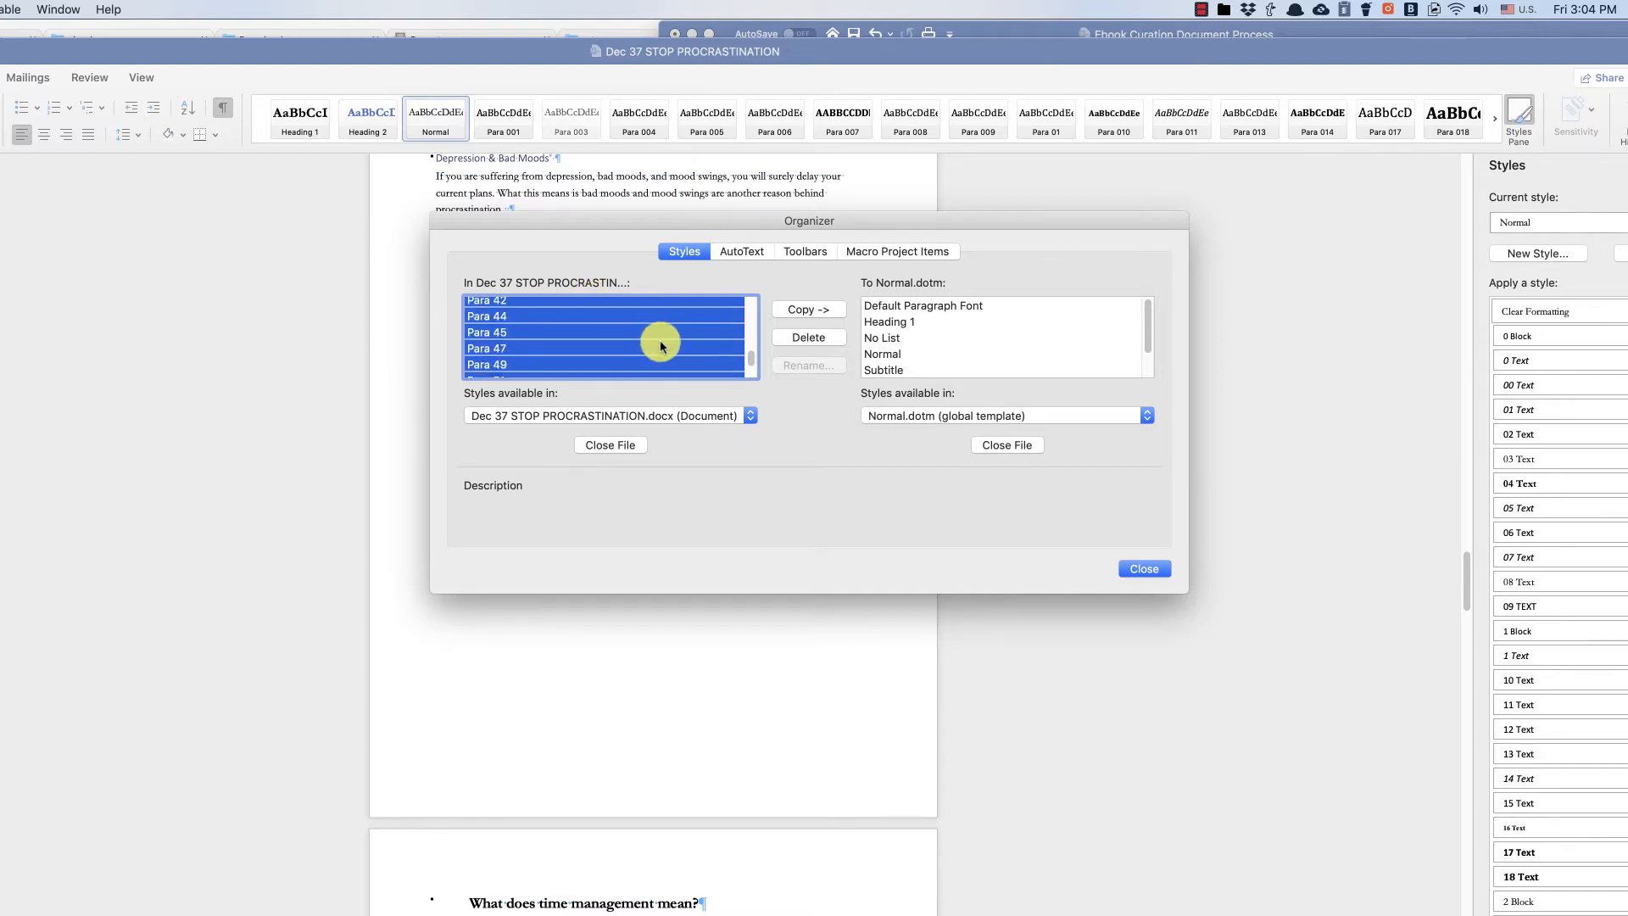
scroll("down", 3)
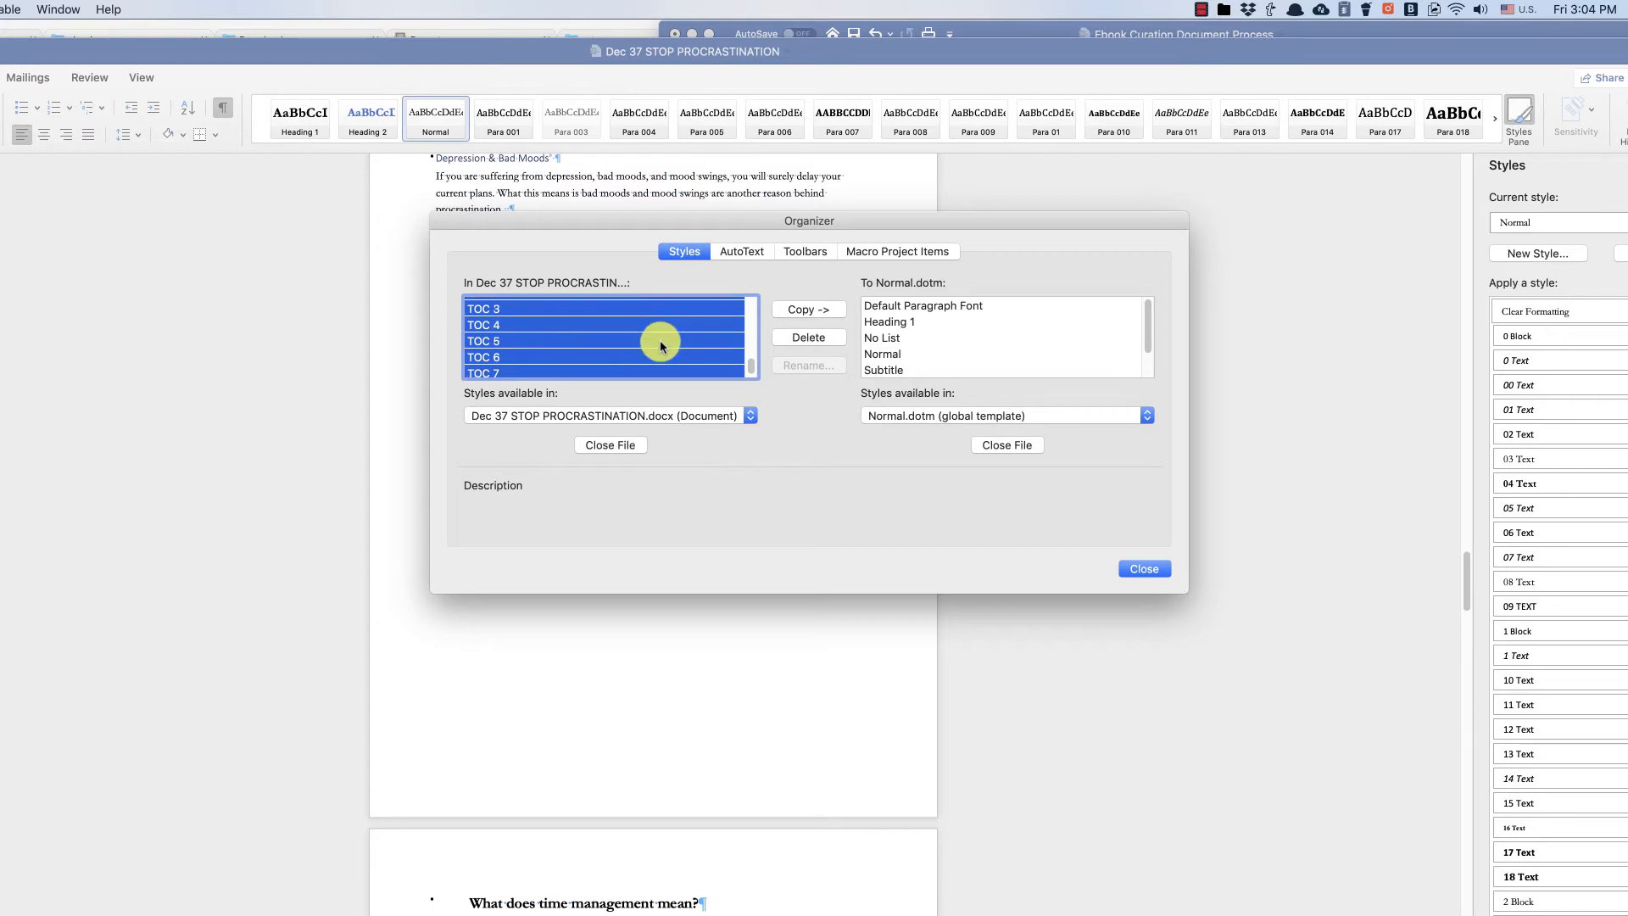
scroll("down", 3)
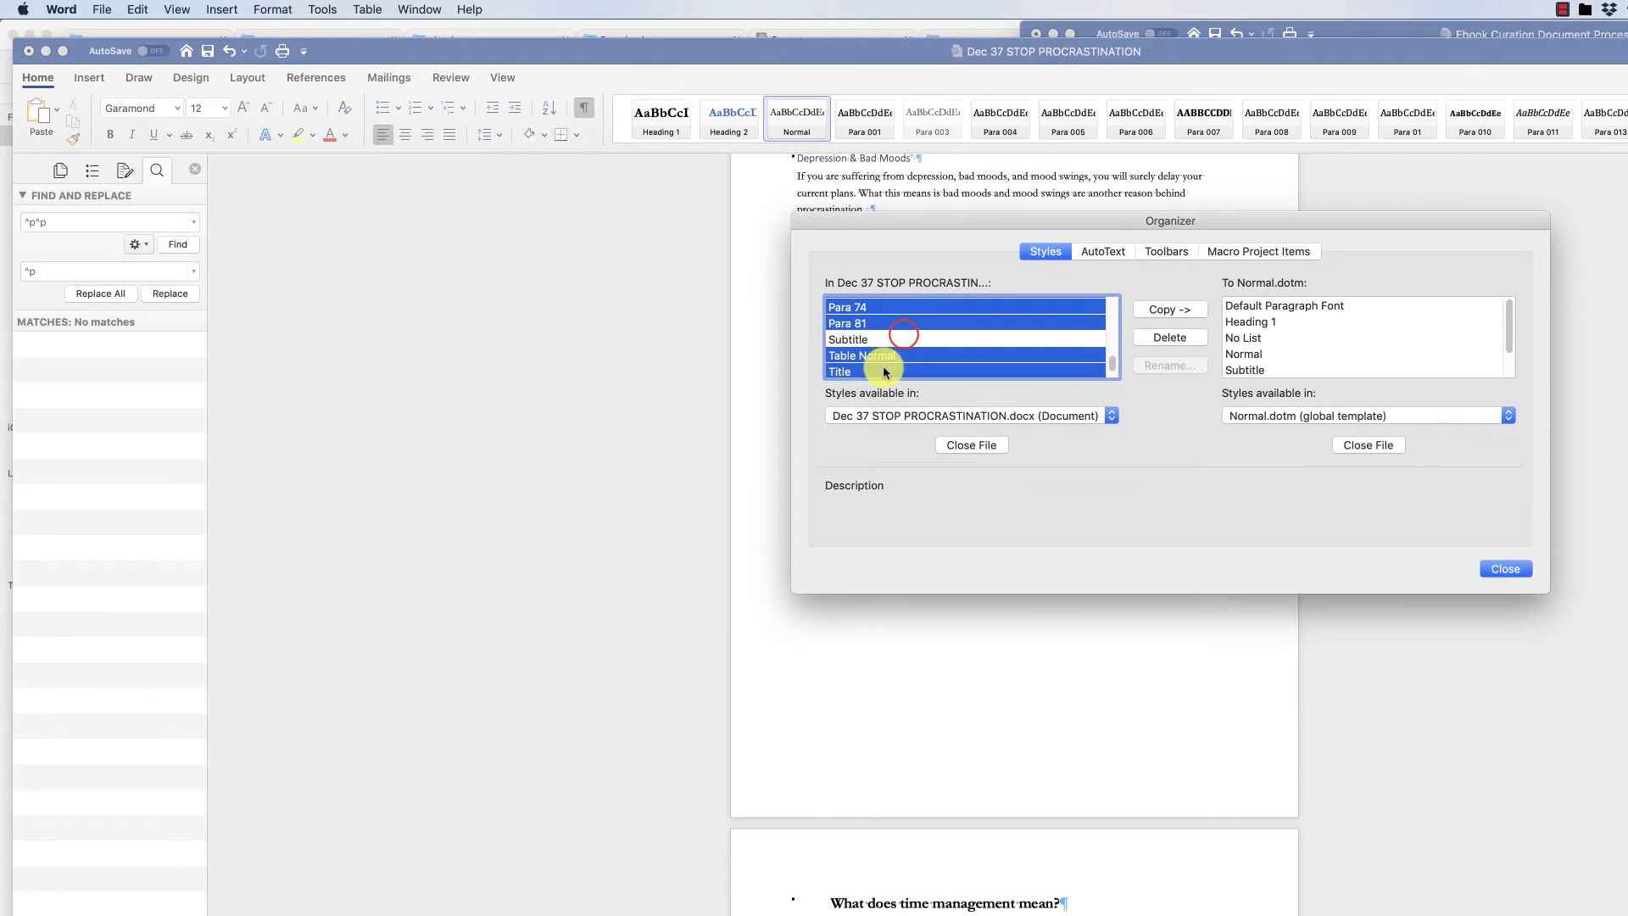
left_click(1169, 336)
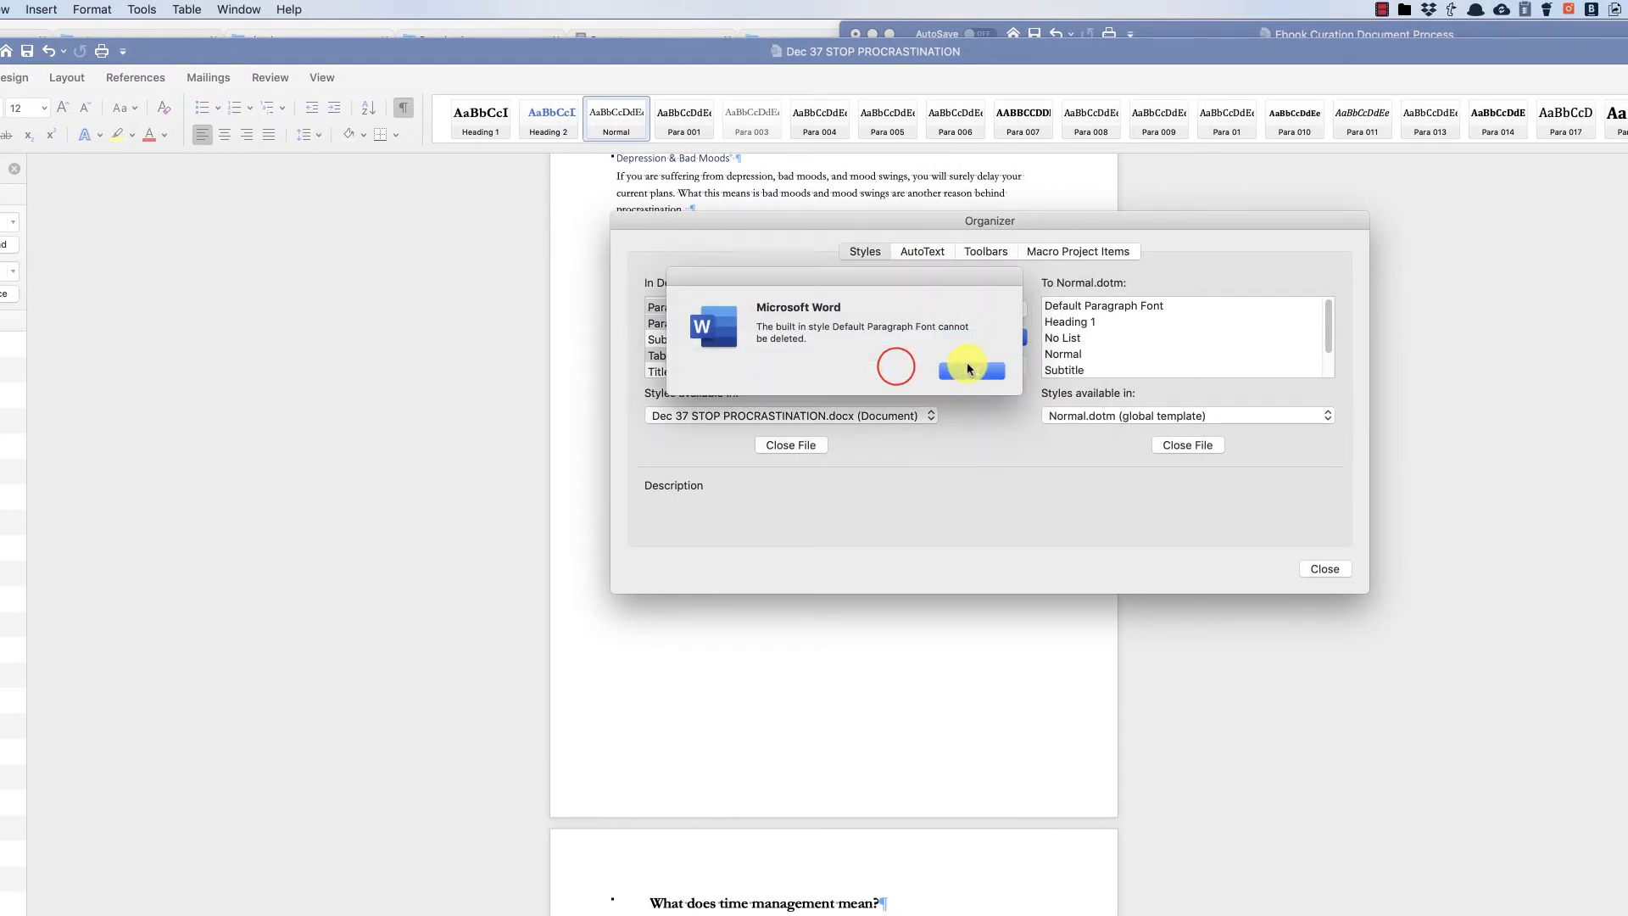
Step: Dismiss the 'built-in style cannot be deleted' alerts and close the Organizer
left_click(970, 372)
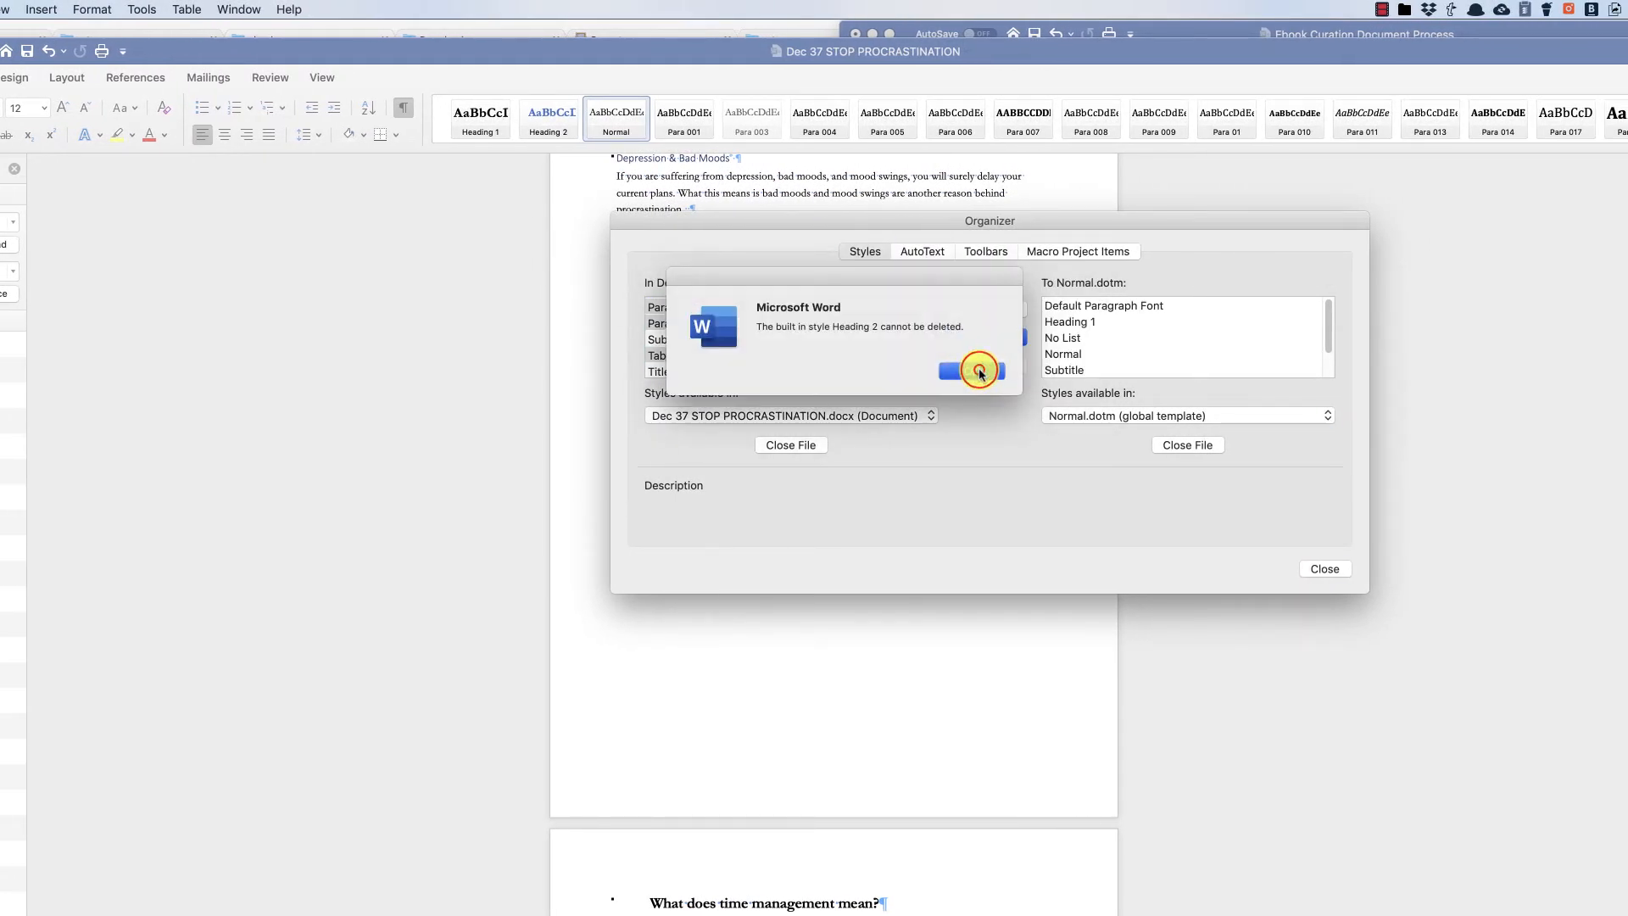
left_click(970, 372)
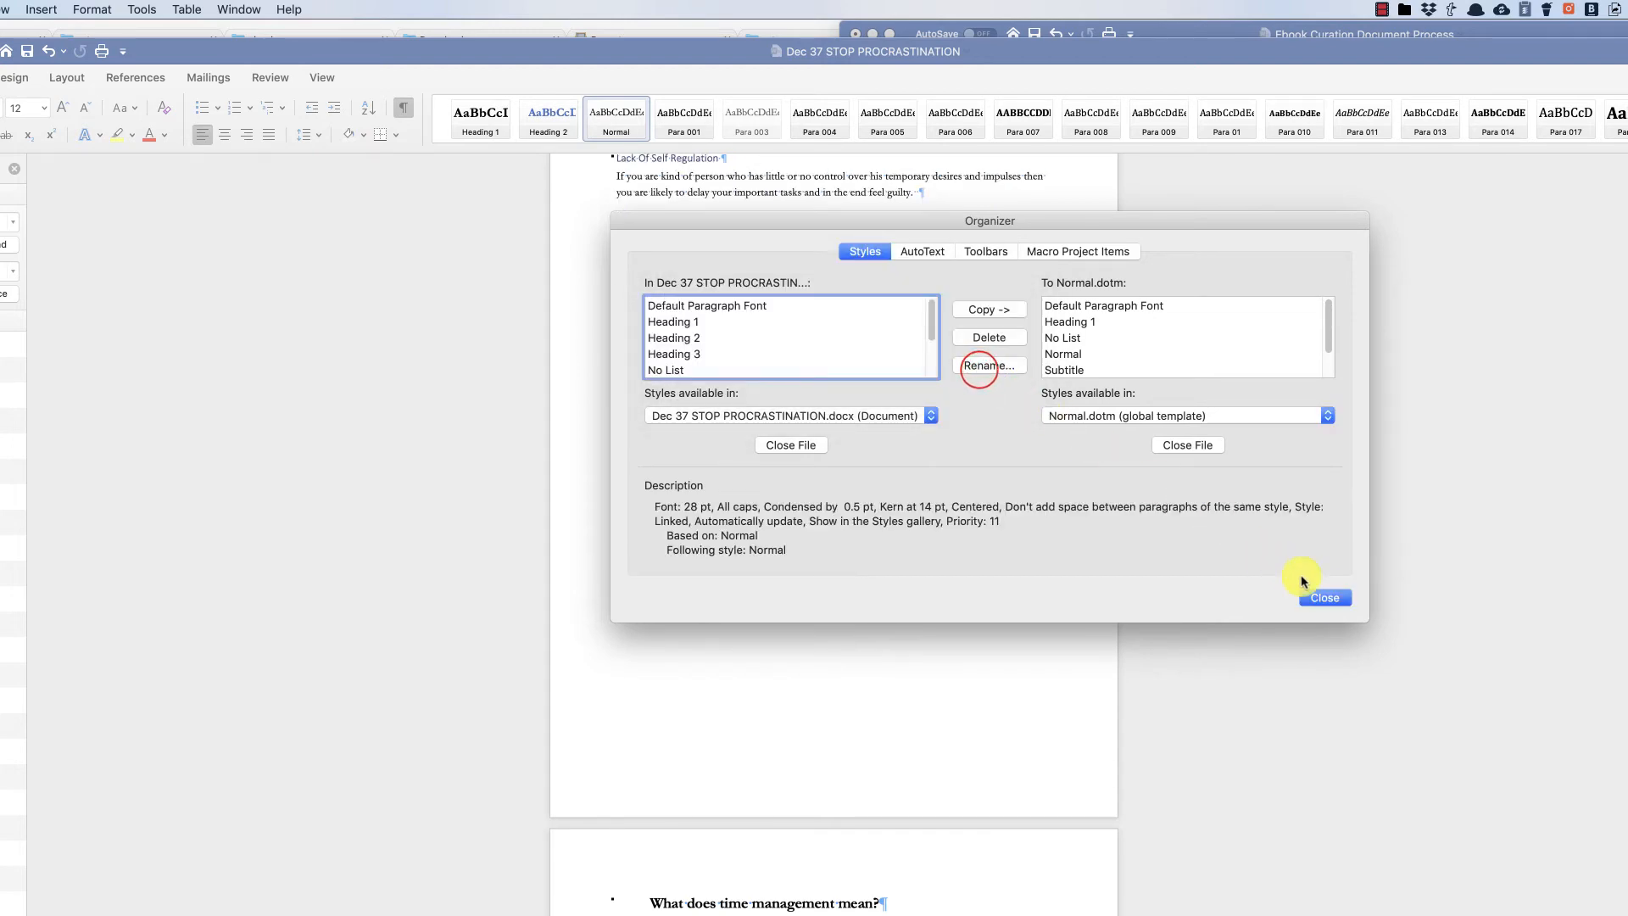
left_click(1325, 597)
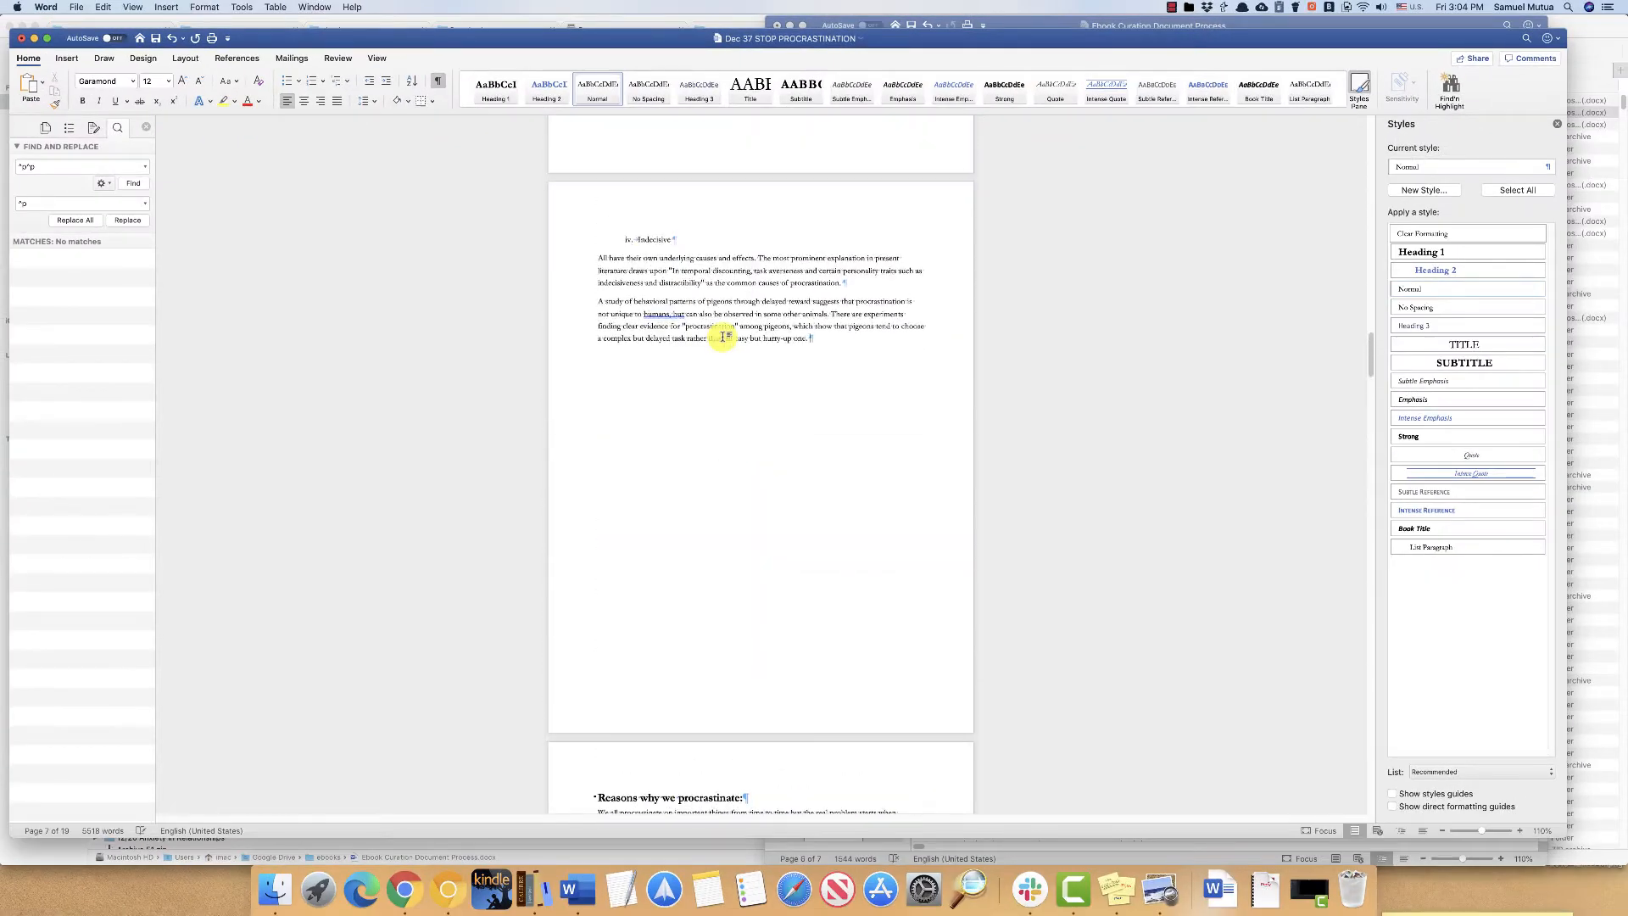
Step: Check the formatting through to the Conclusion and save the cleaned-up document
scroll("up", 3)
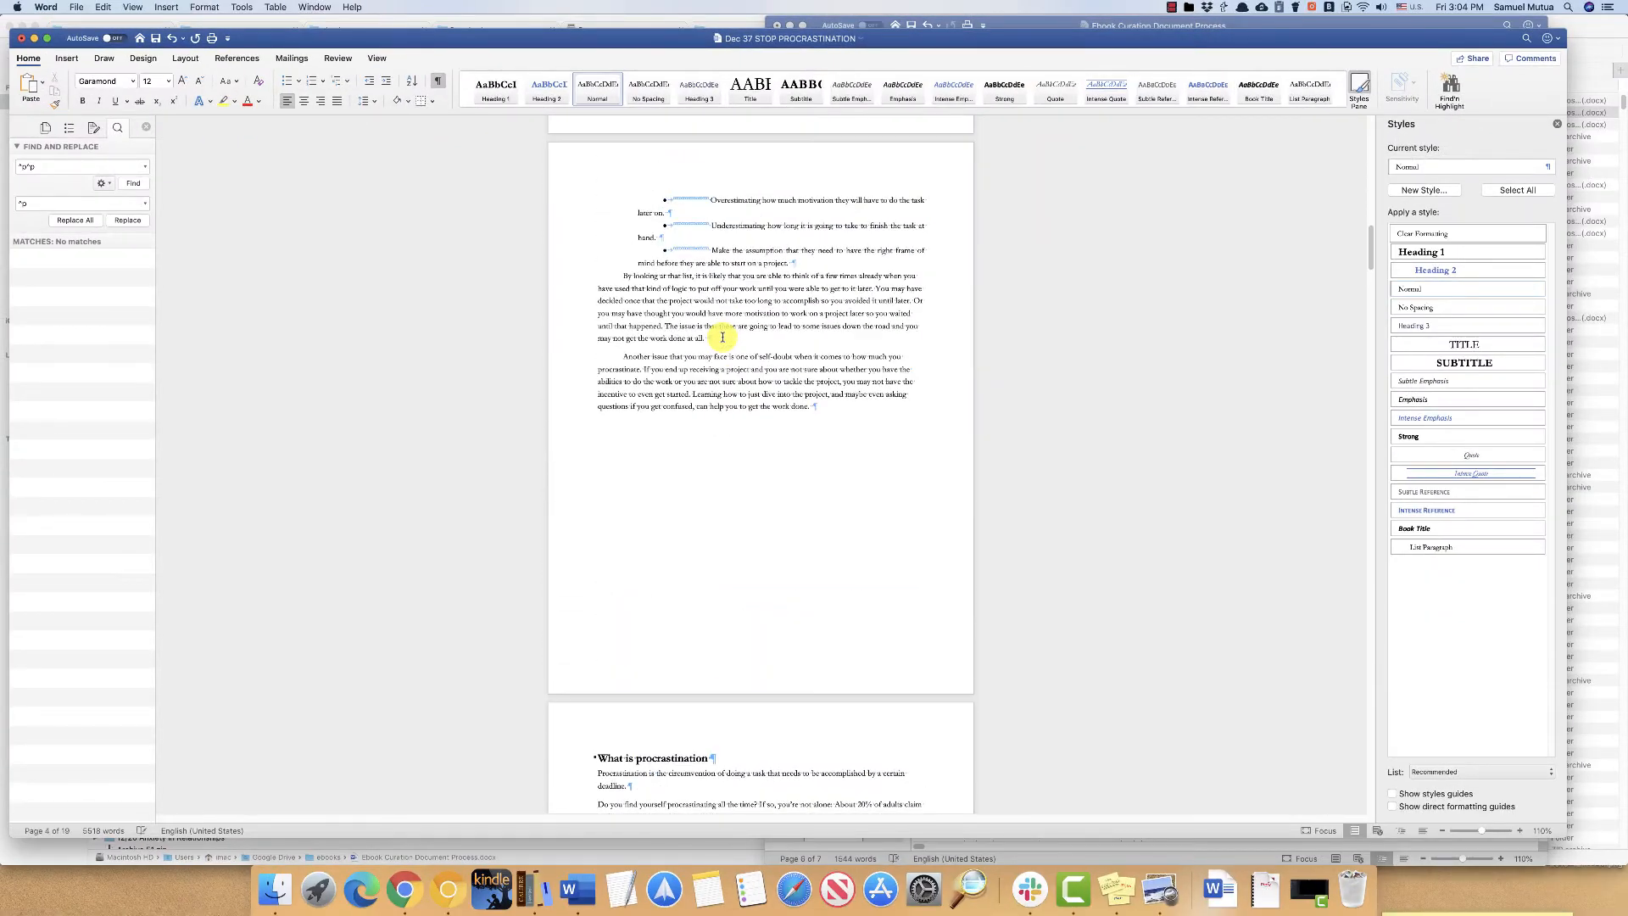
scroll("up", 3)
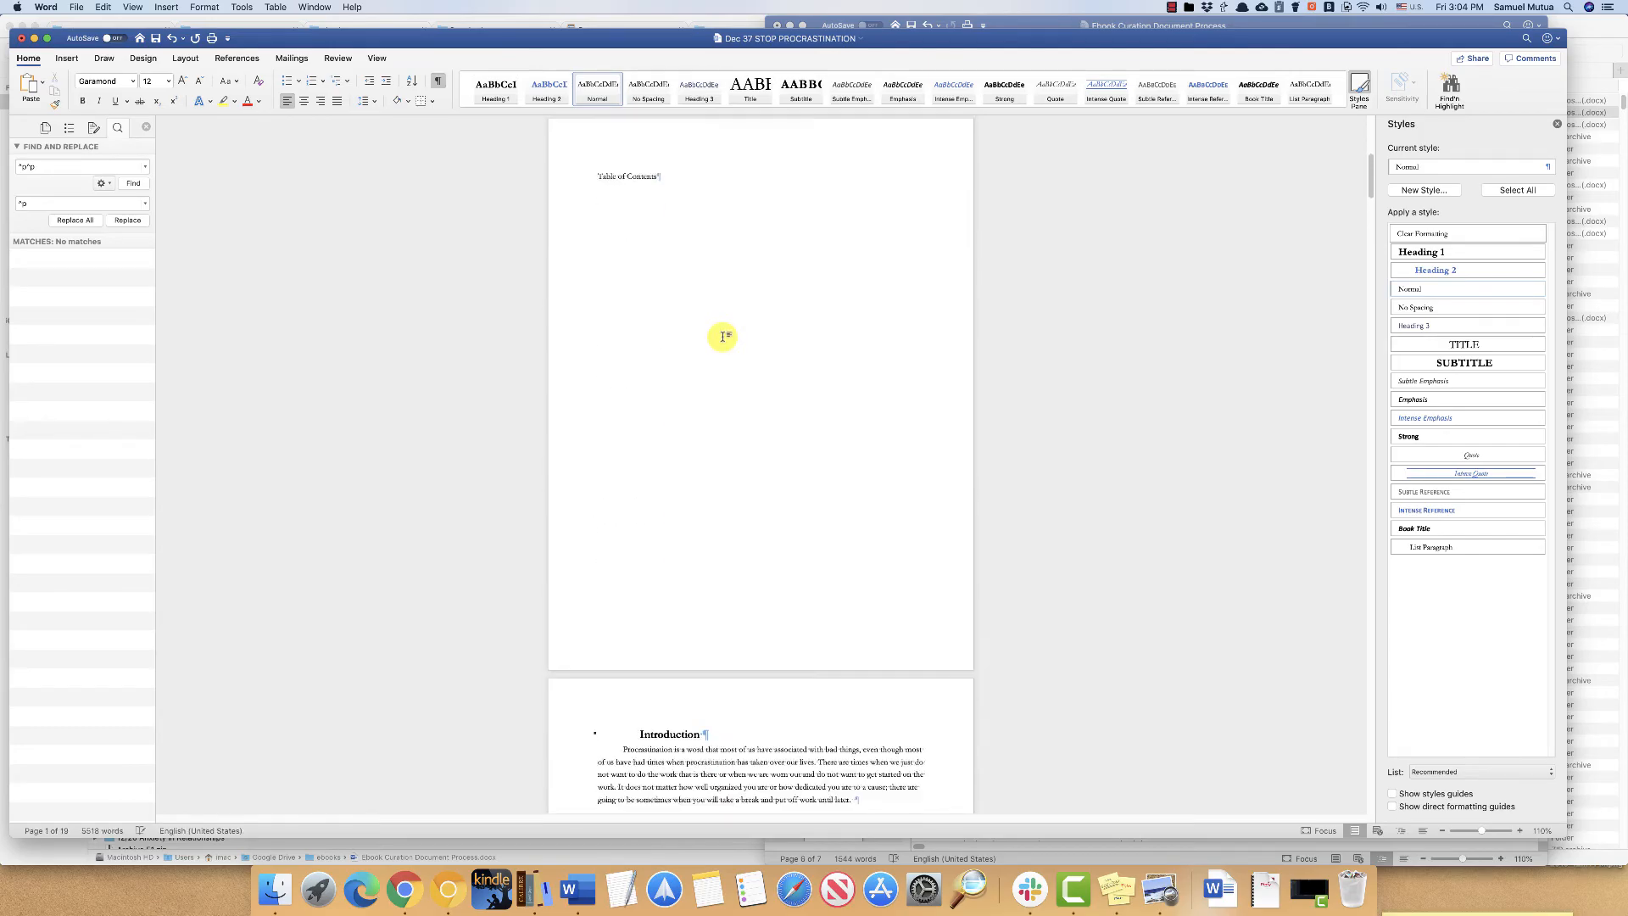
scroll("down", 3)
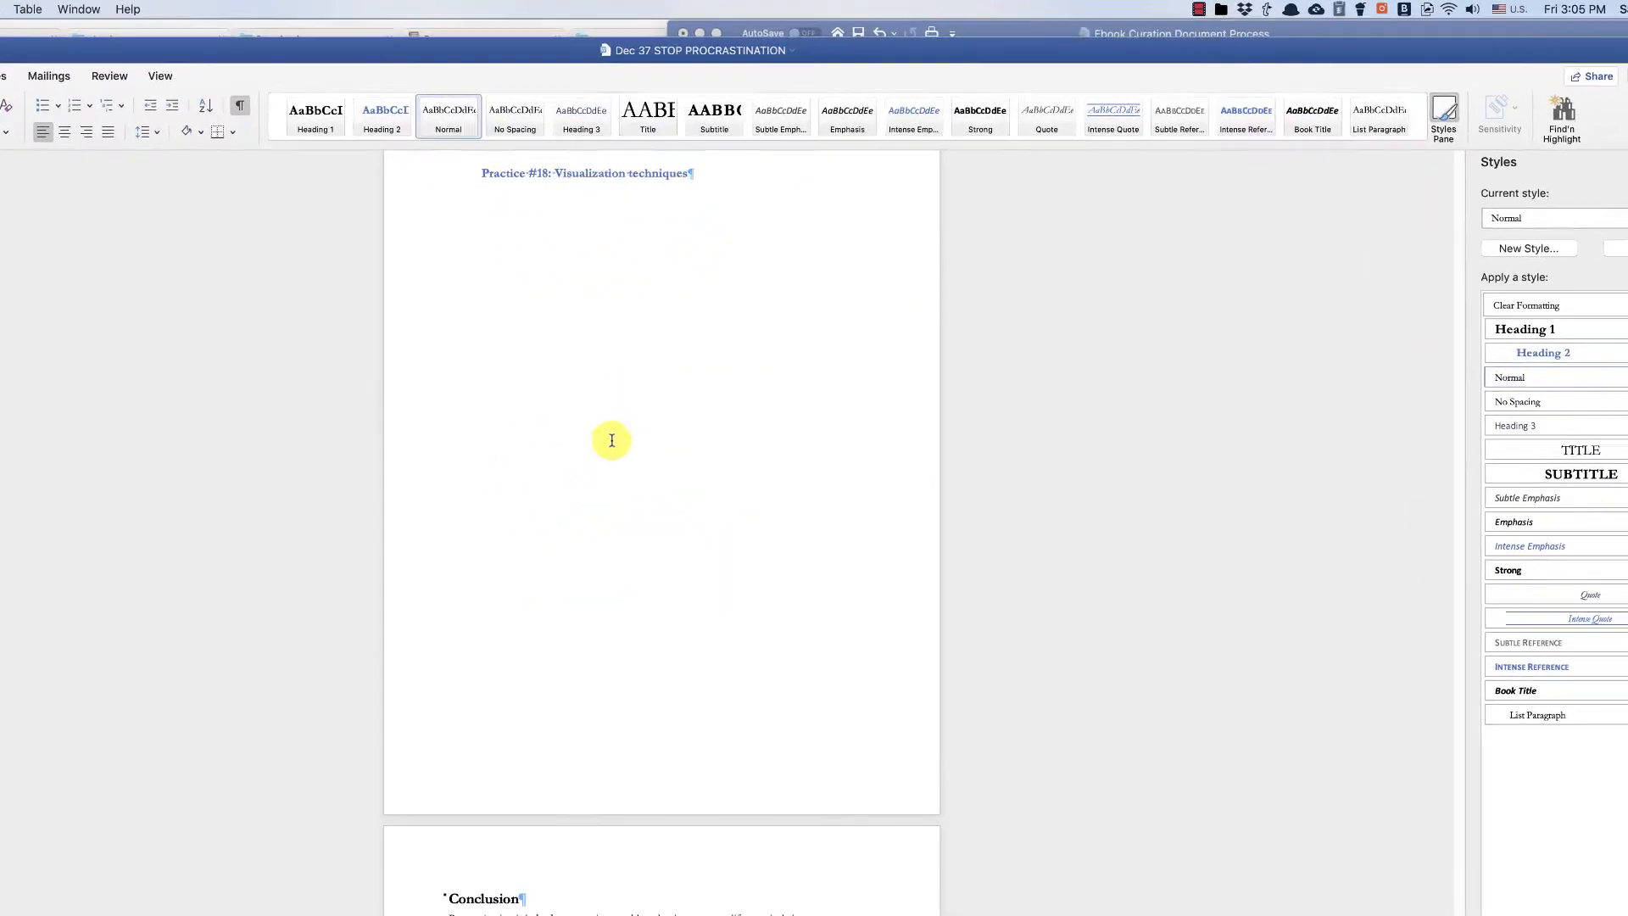
scroll("down", 3)
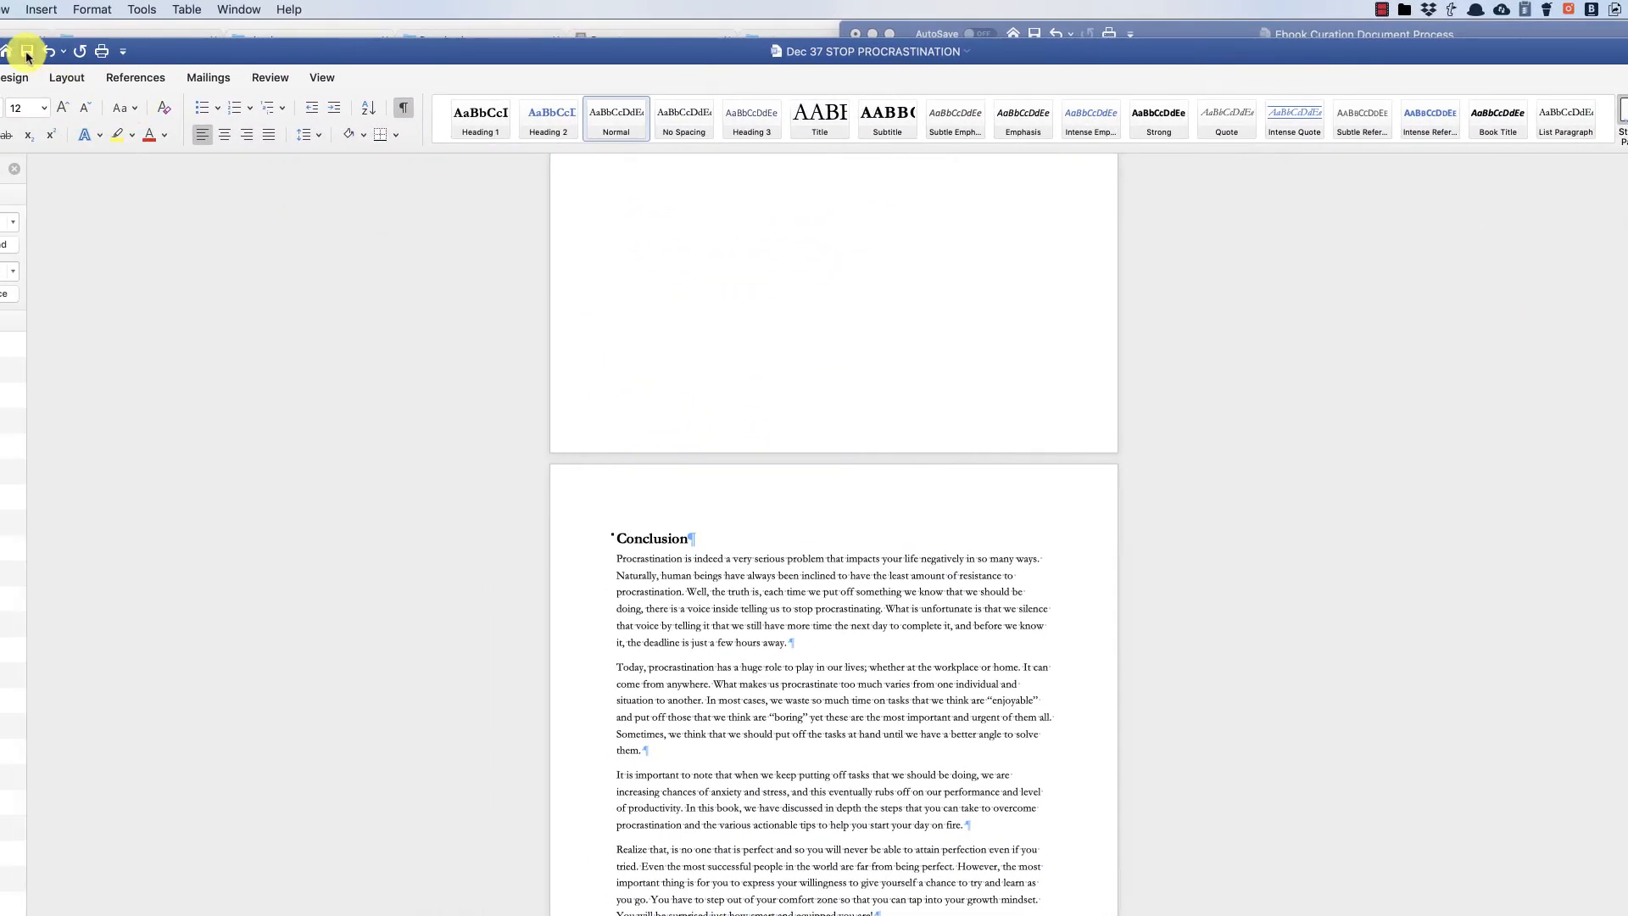
left_click(1450, 117)
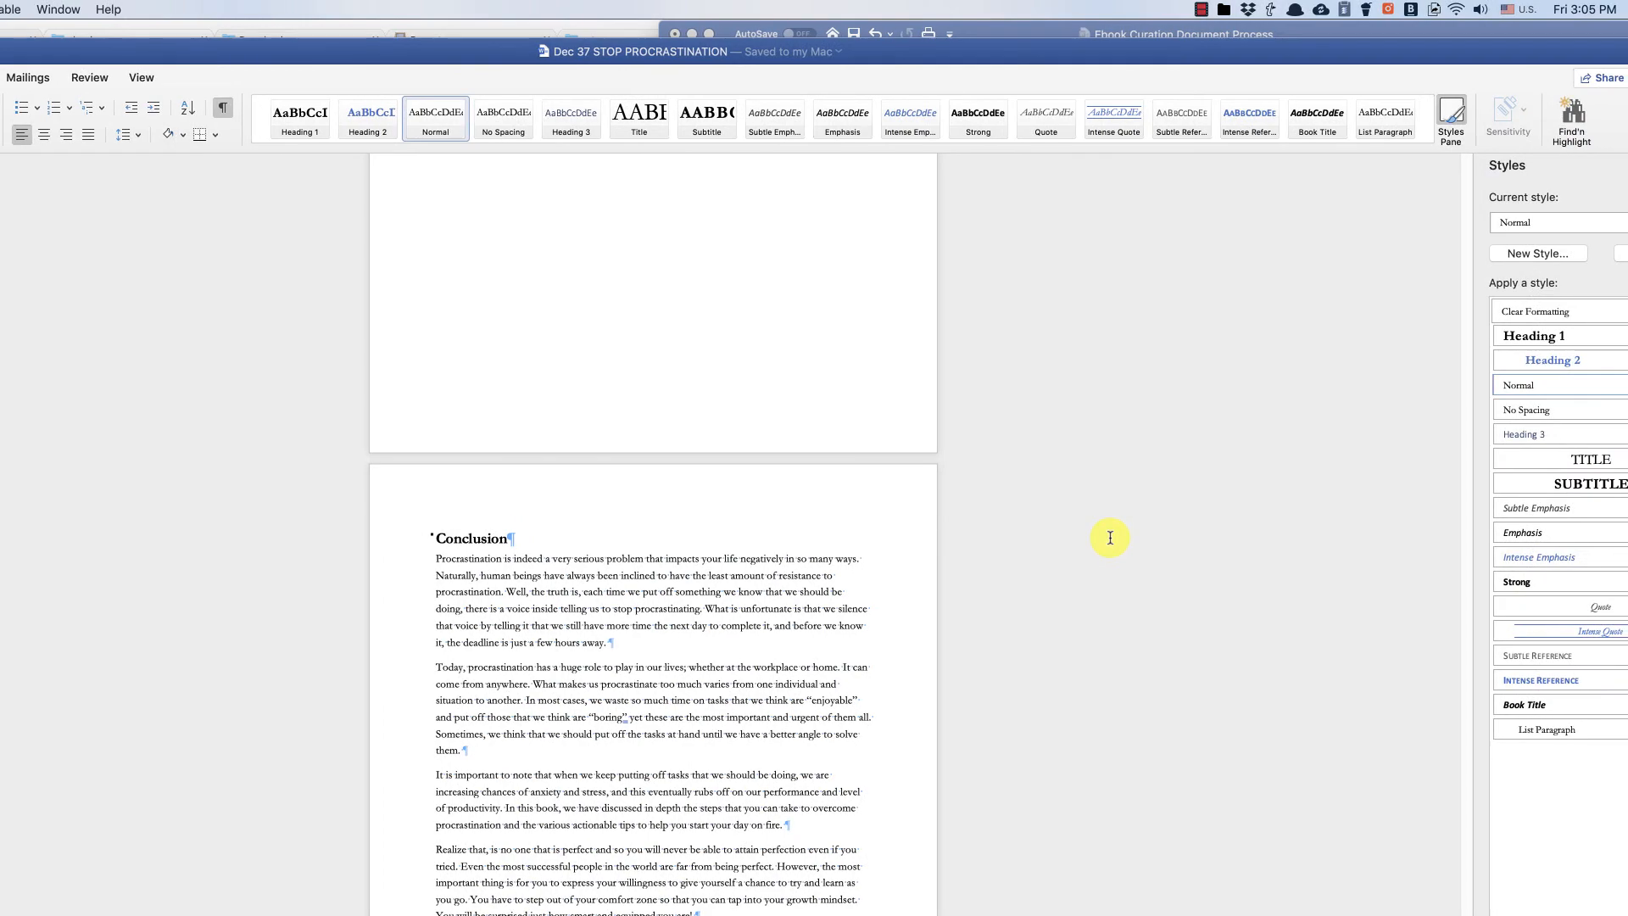
scroll("down", 3)
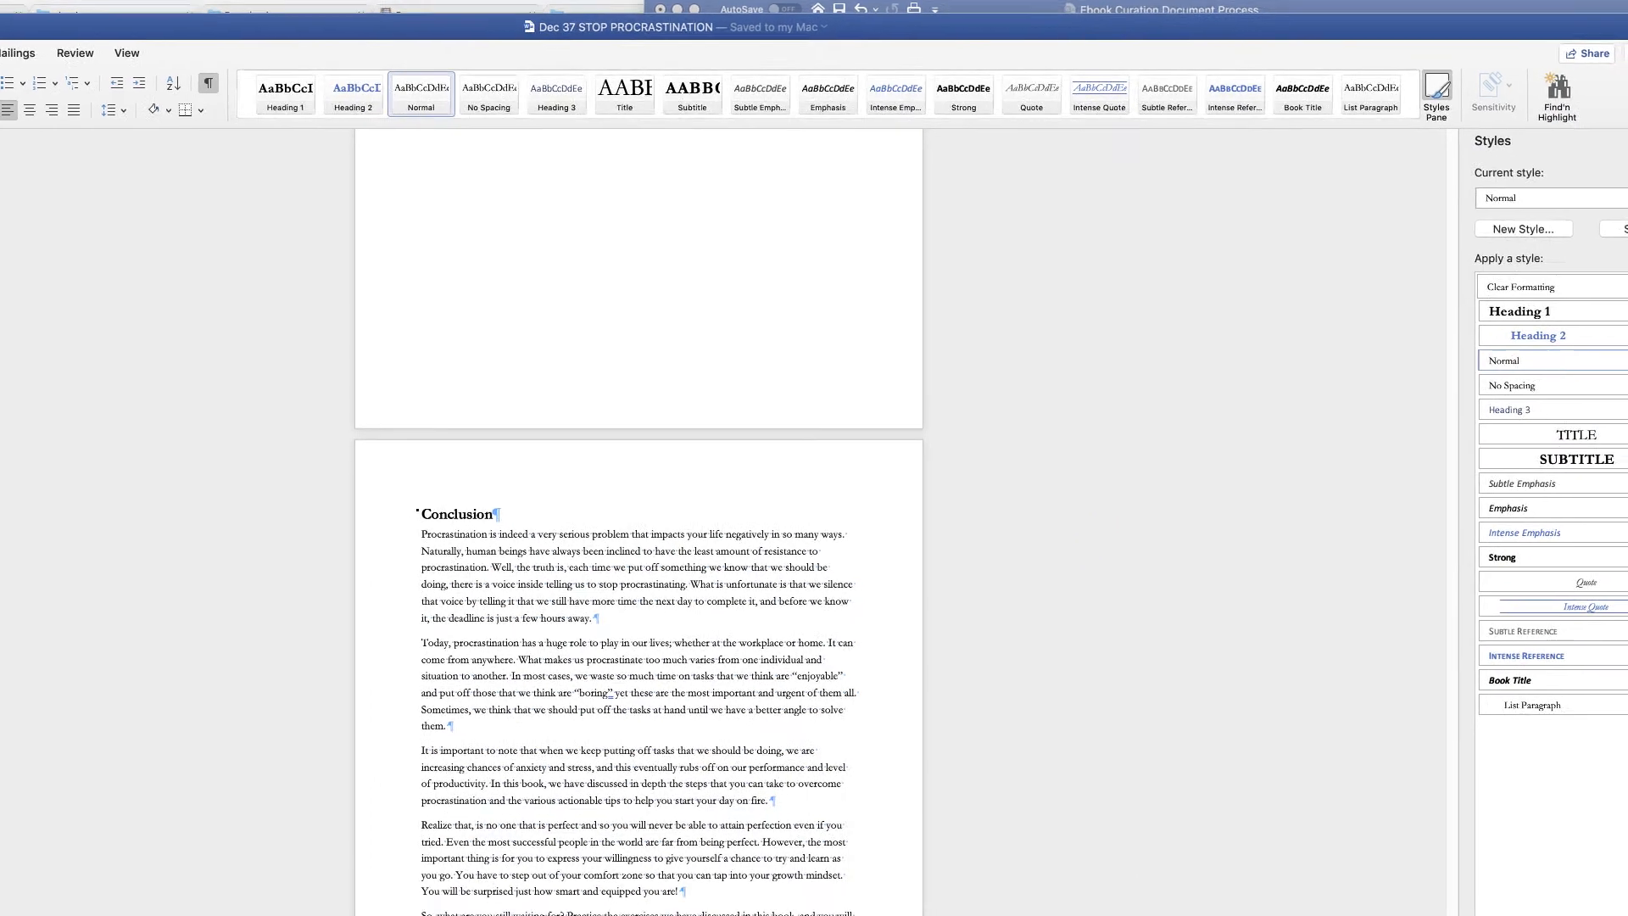
scroll("down", 3)
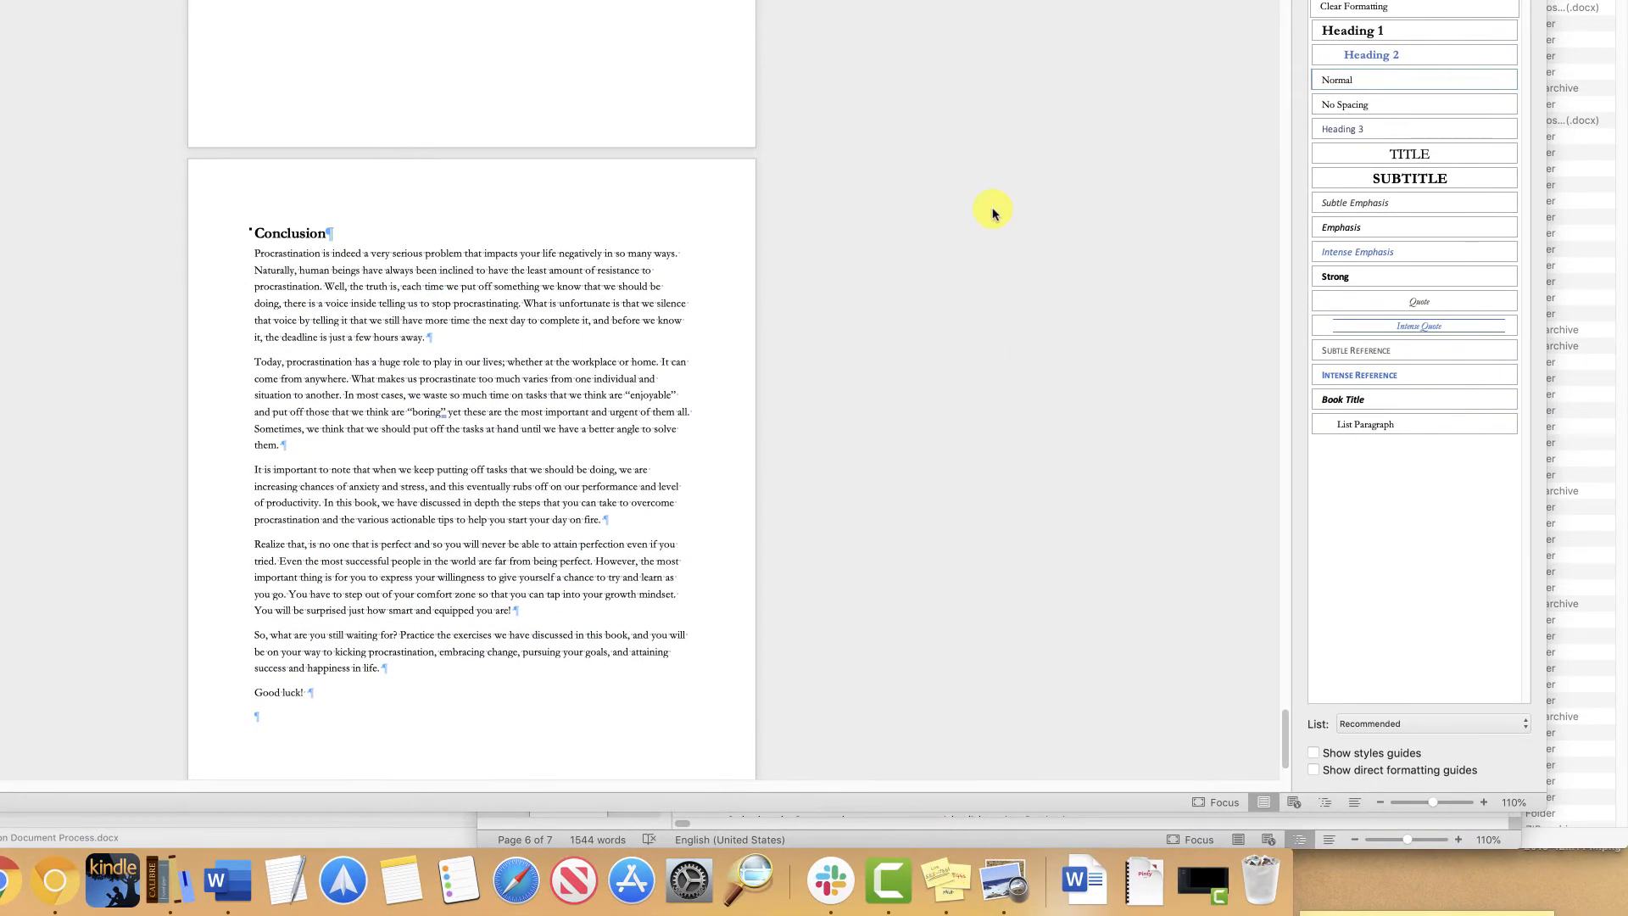